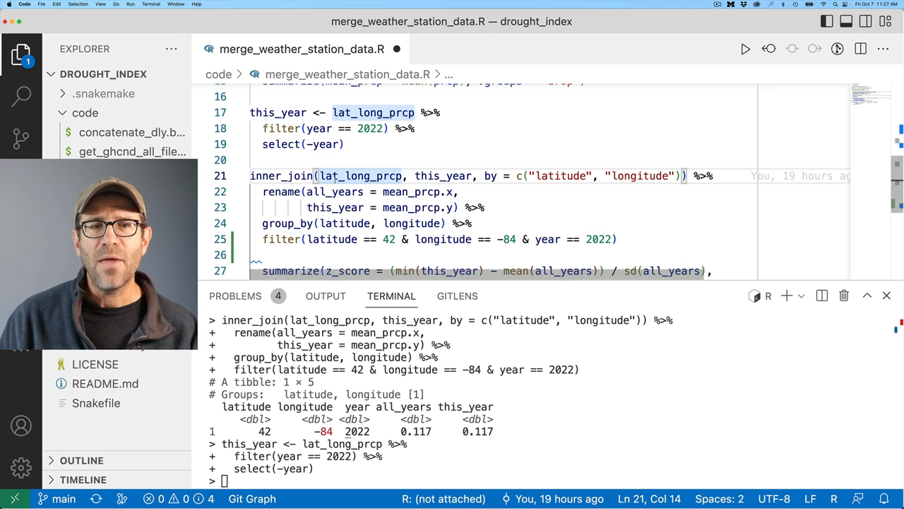
# Highlight the this_year value 0.117 in the R console output.
pyautogui.scroll(-3)
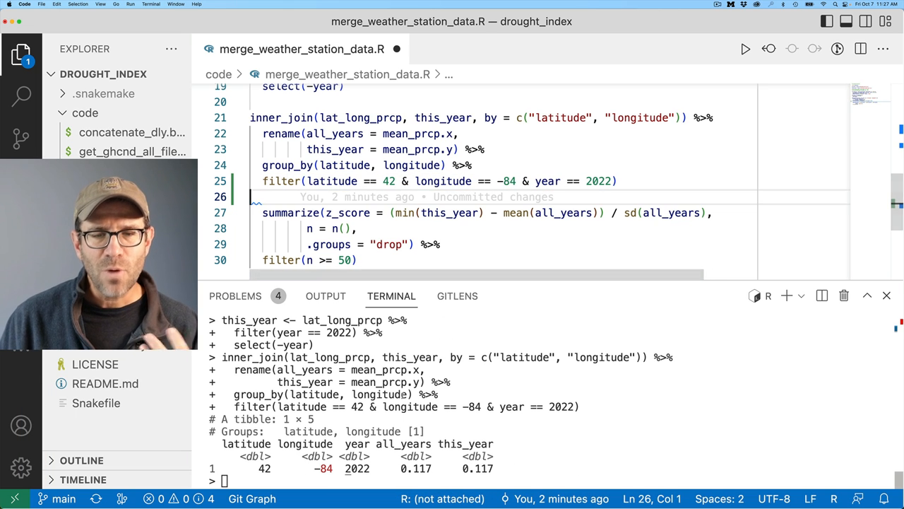
pyautogui.doubleClick(478, 468)
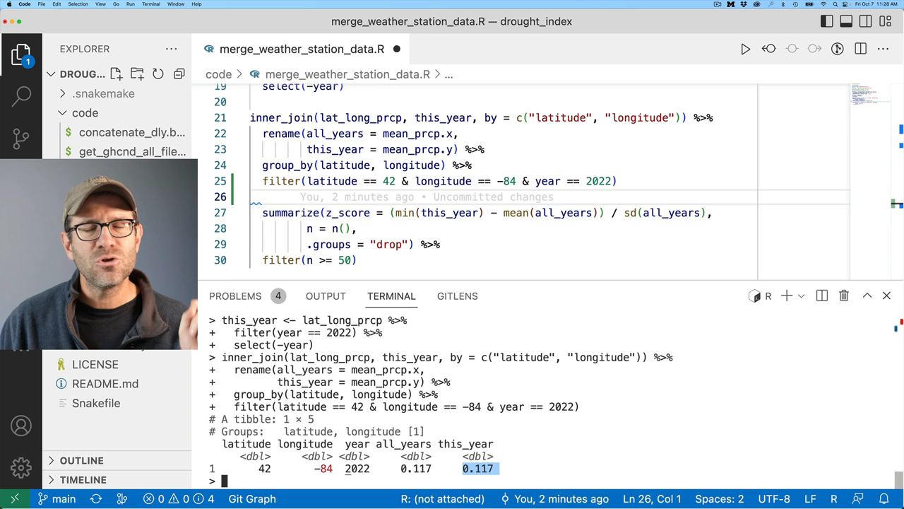
# Switch to read_split_dly_files.R, scroll to tday_julian and start loading lubridate in the console.
pyautogui.click(493, 48)
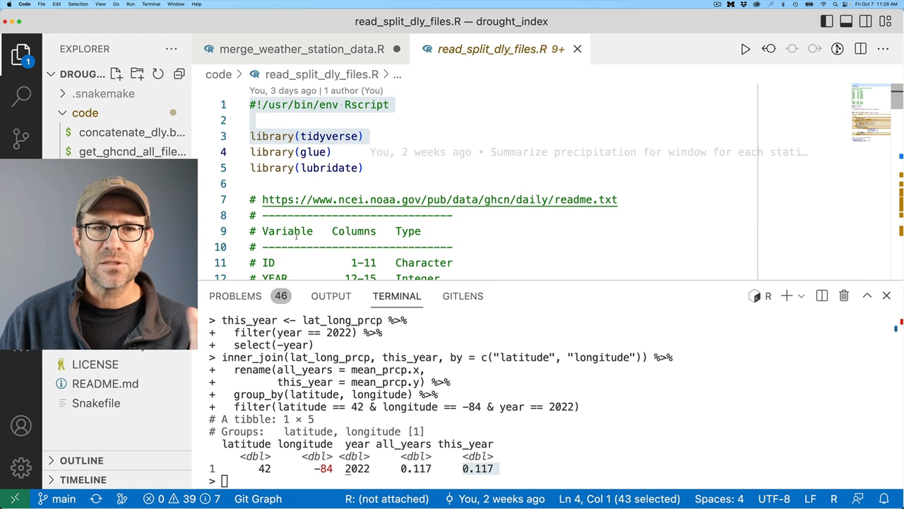
pyautogui.scroll(-3)
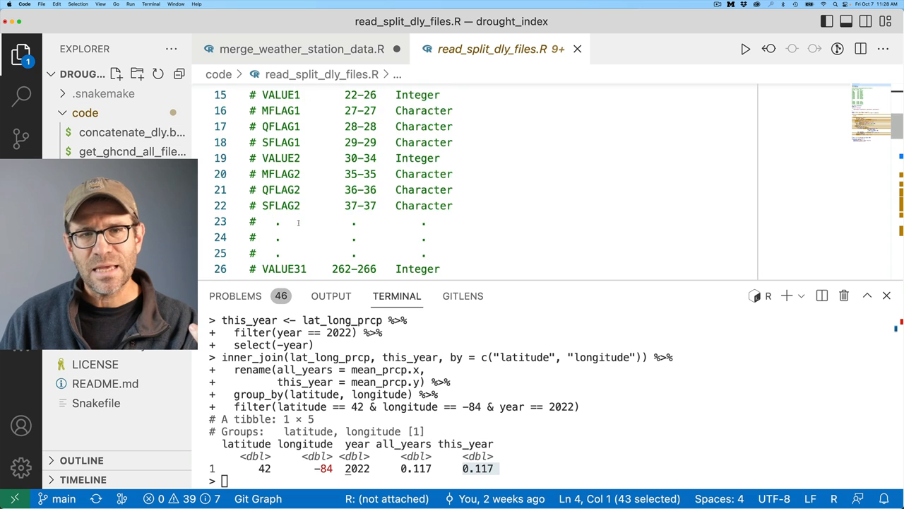
pyautogui.scroll(-3)
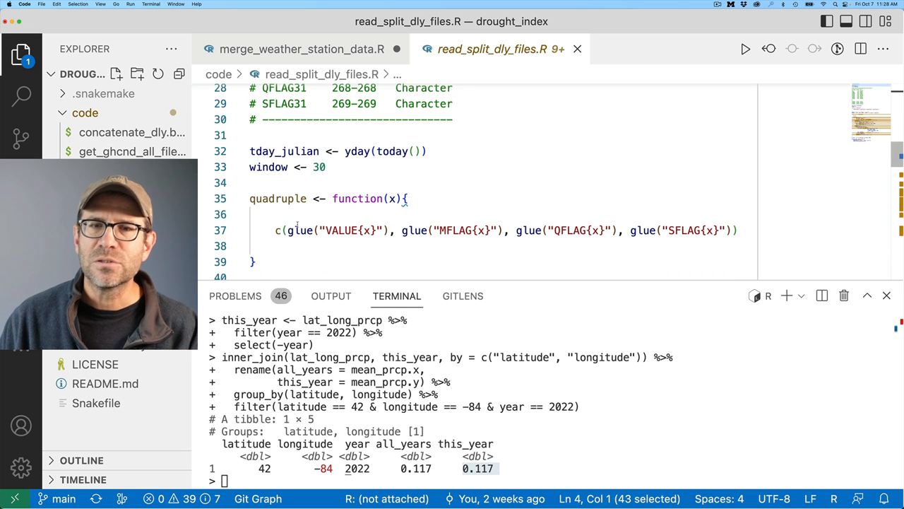
pyautogui.scroll(-3)
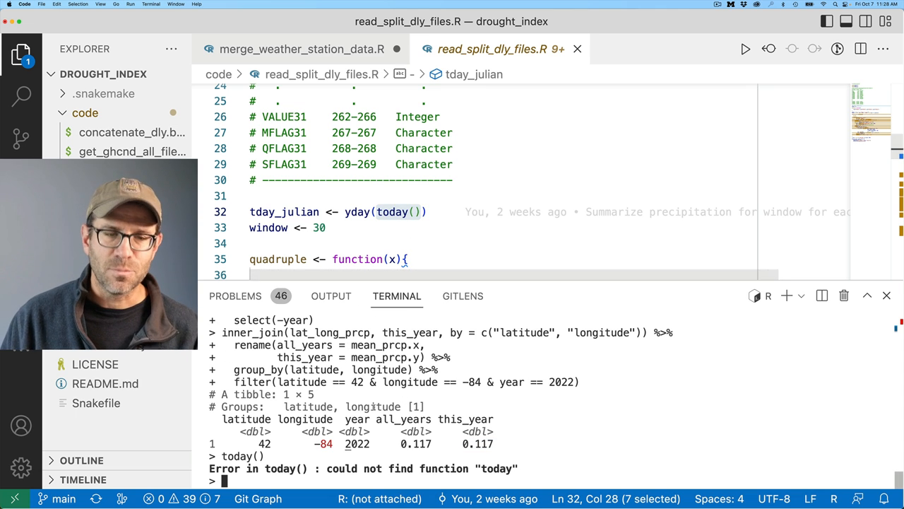
pyautogui.write('lub')
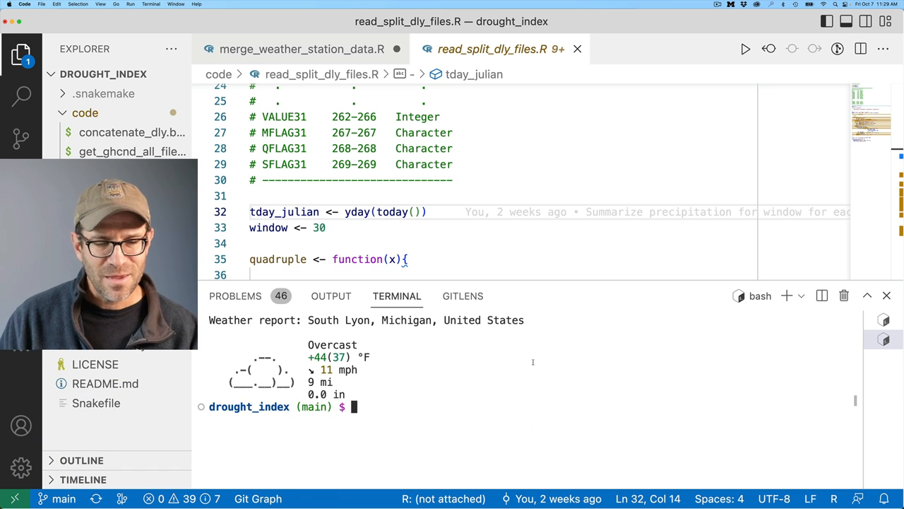
# List the data folder with ls -lth and highlight the tday_julian assignment line.
pyautogui.write('ls -lth data/')
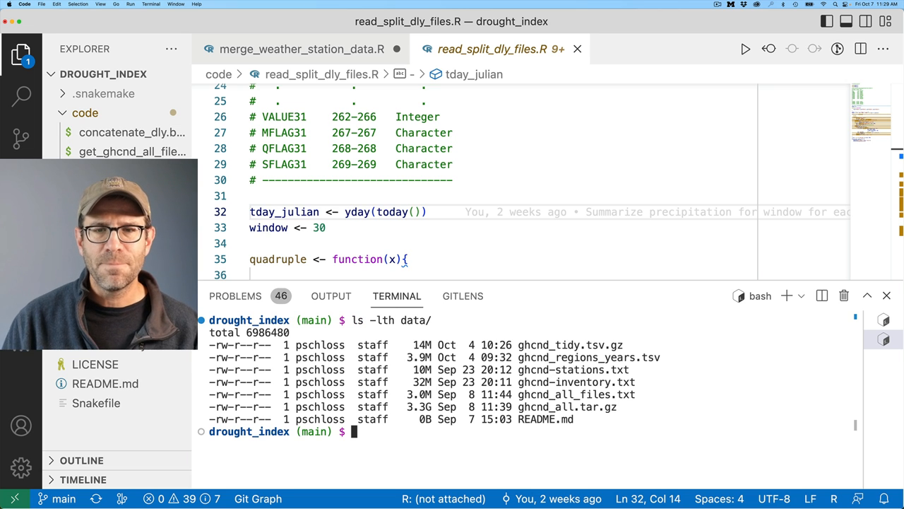
pyautogui.doubleClick(566, 407)
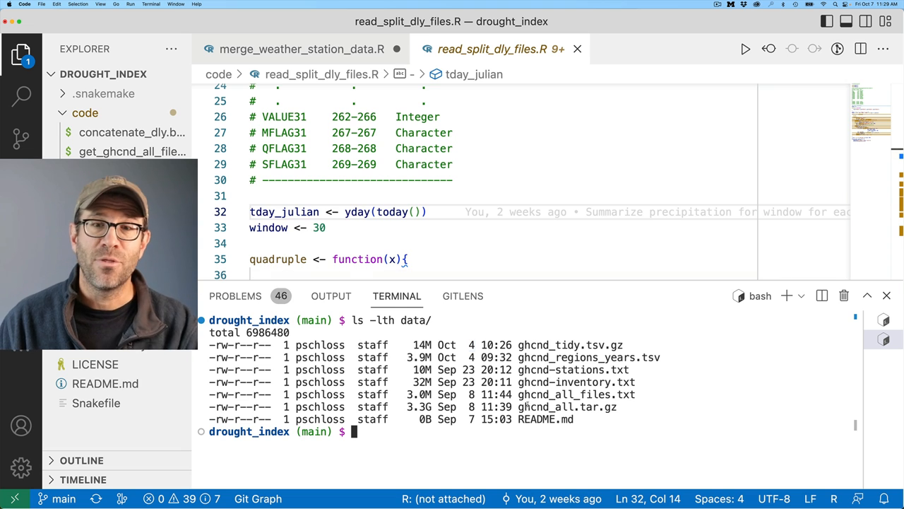
pyautogui.doubleClick(567, 407)
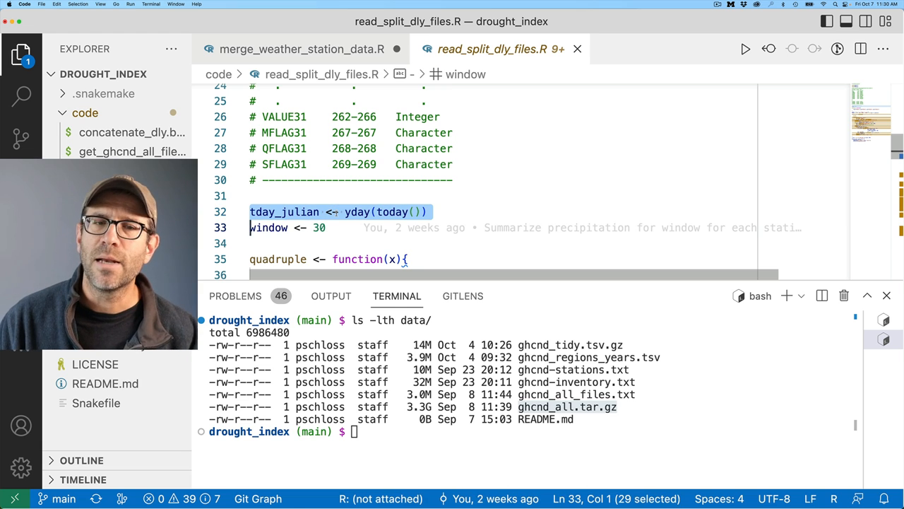
pyautogui.moveTo(396, 212)
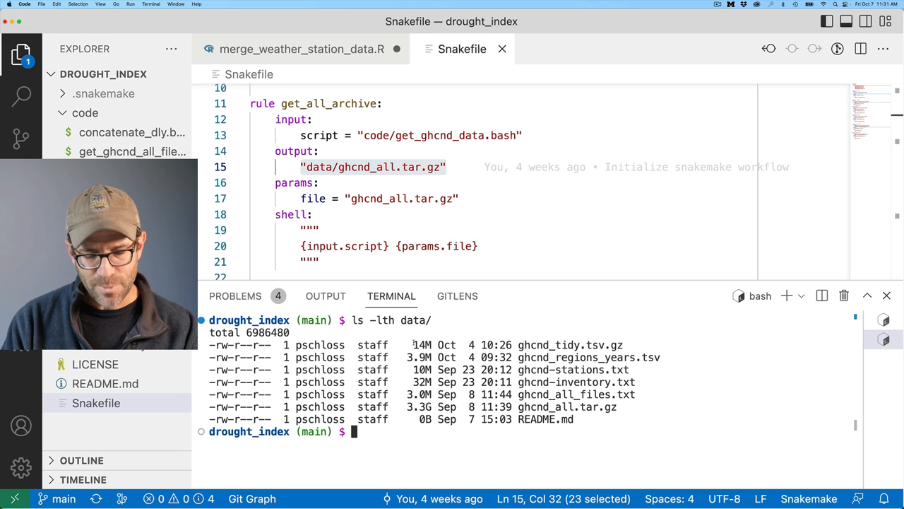
# List the conda environments and activate the drought environment.
pyautogui.write('conda env list')
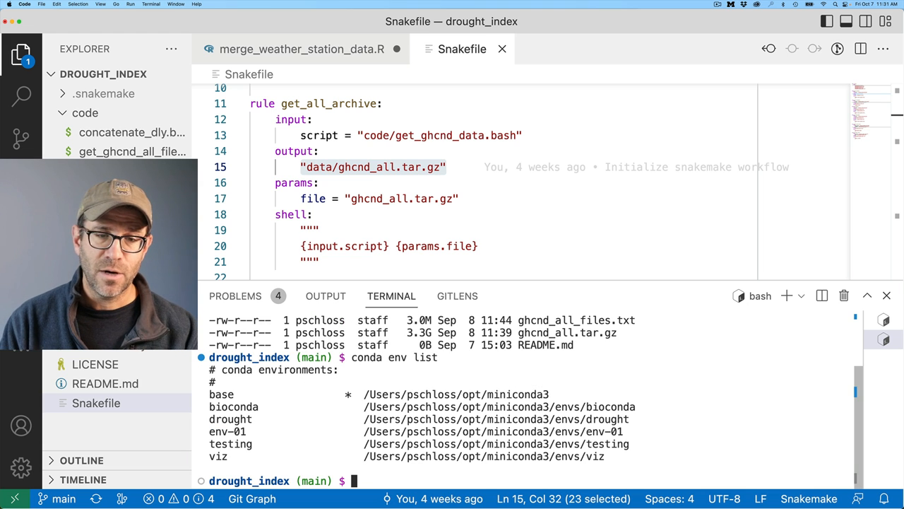
pyautogui.write('conda activate drought')
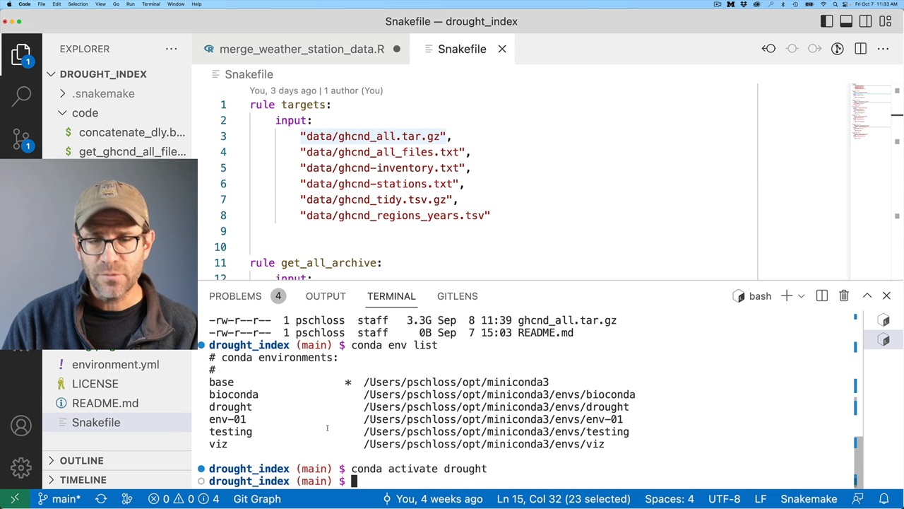
# Compose 'snakemake --dag targets | dot -Tpng' to render the workflow graph.
pyautogui.write('snakemake')
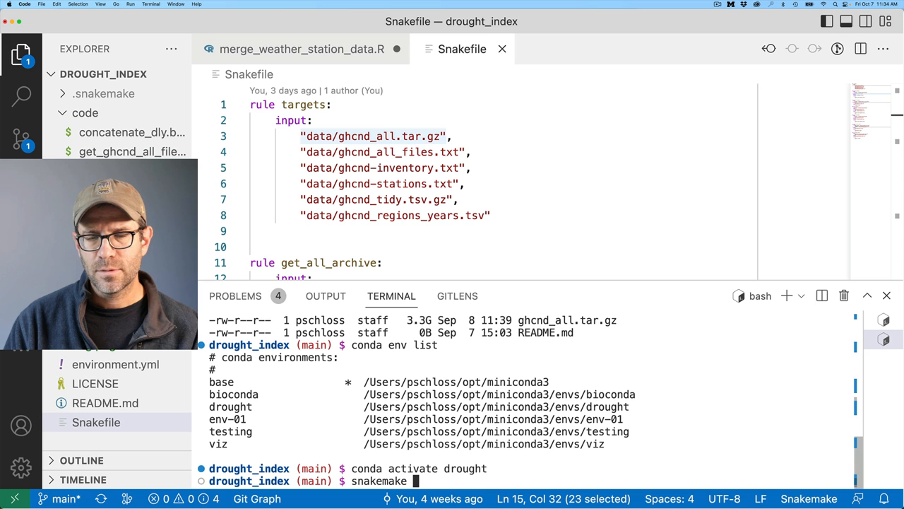
pyautogui.write('--dag')
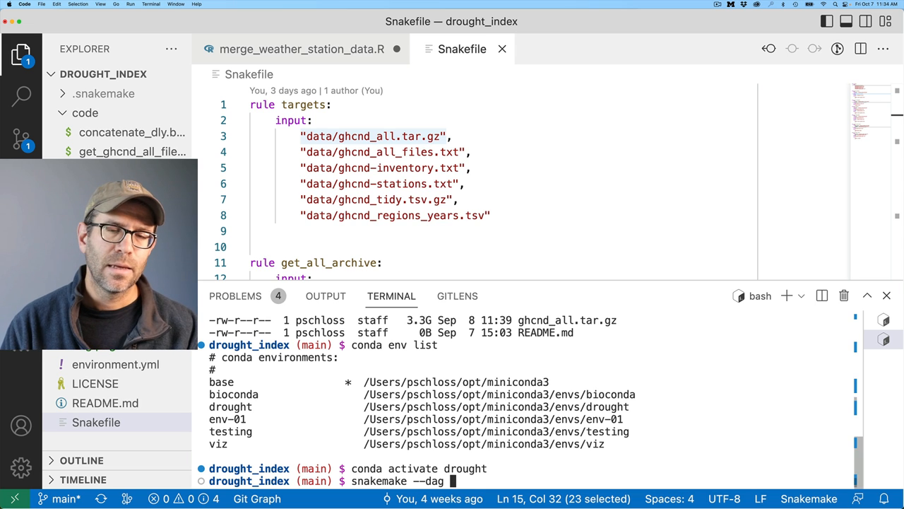
pyautogui.write('targets')
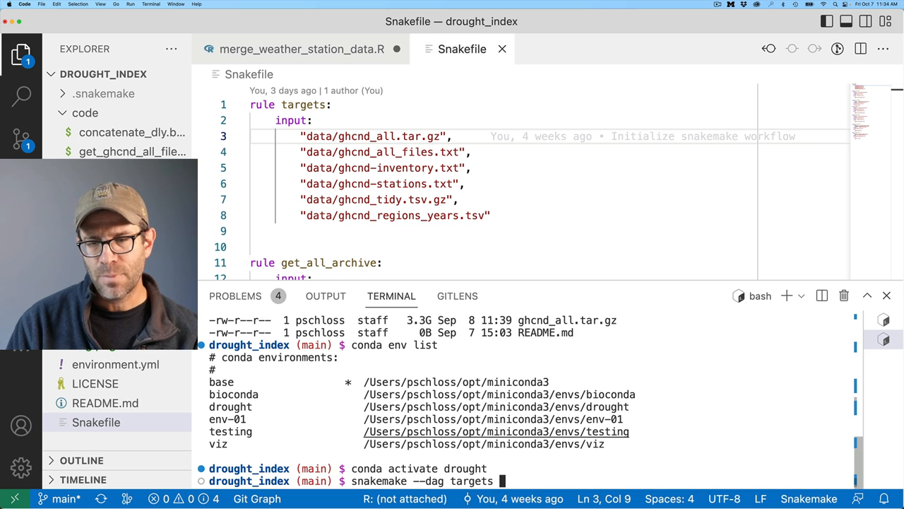
pyautogui.write('| dot -T')
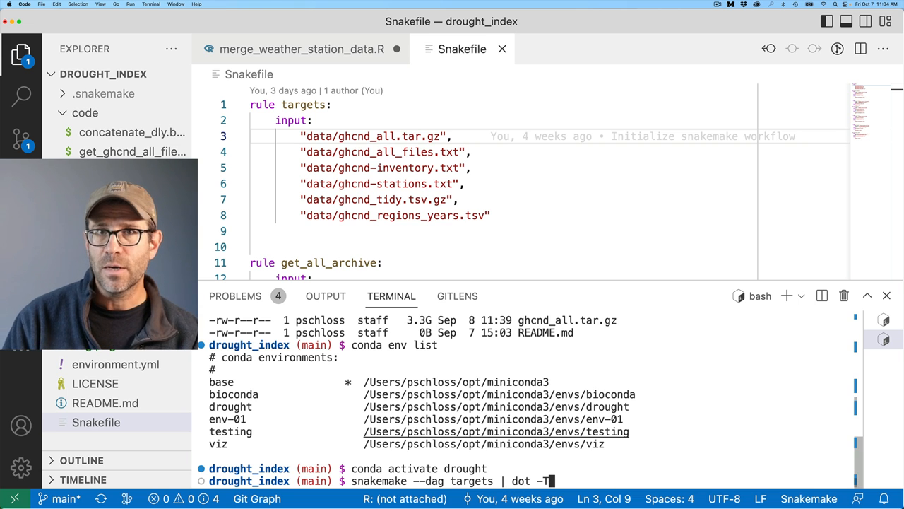
pyautogui.write('png')
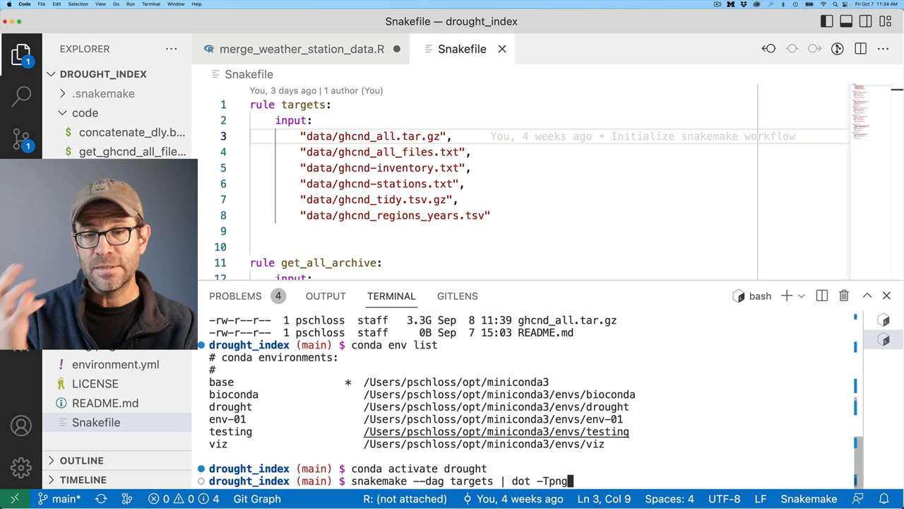
# Redirect the DAG output to dag.png, run it and view the rule graph image.
pyautogui.write('>')
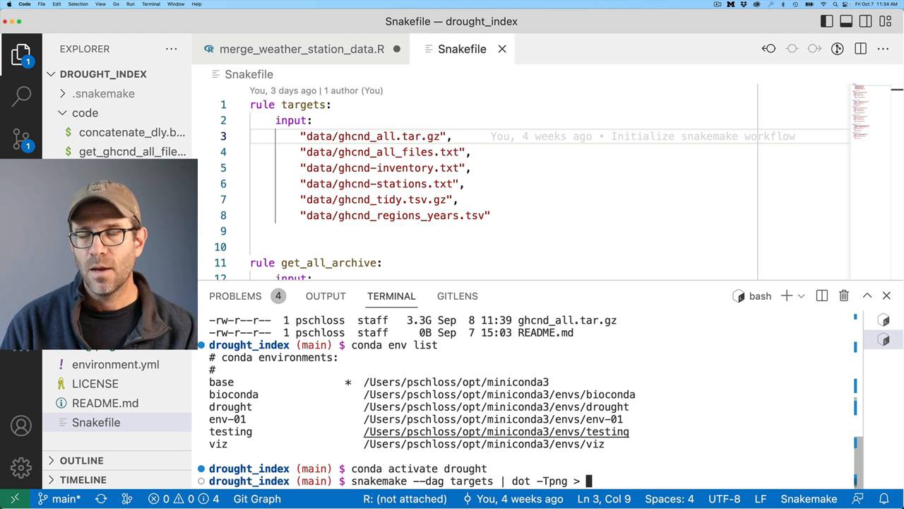
pyautogui.write('p')
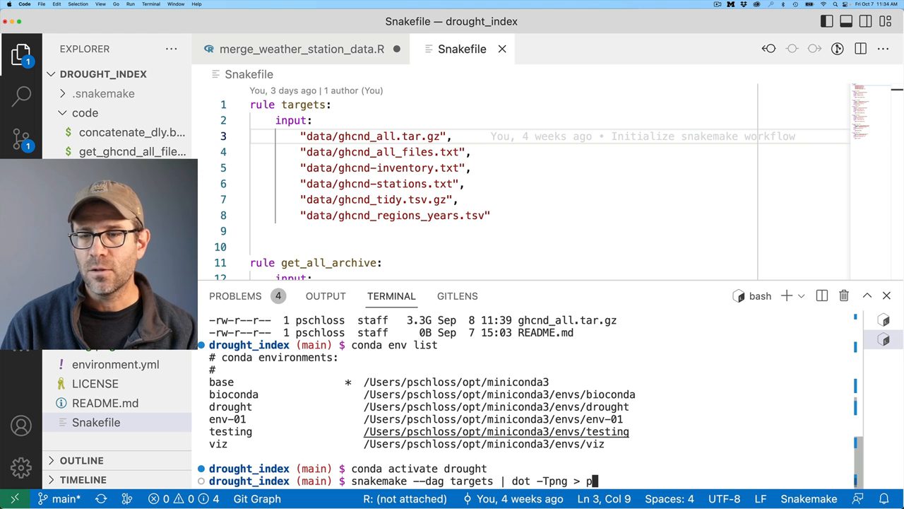
pyautogui.write('ag.png')
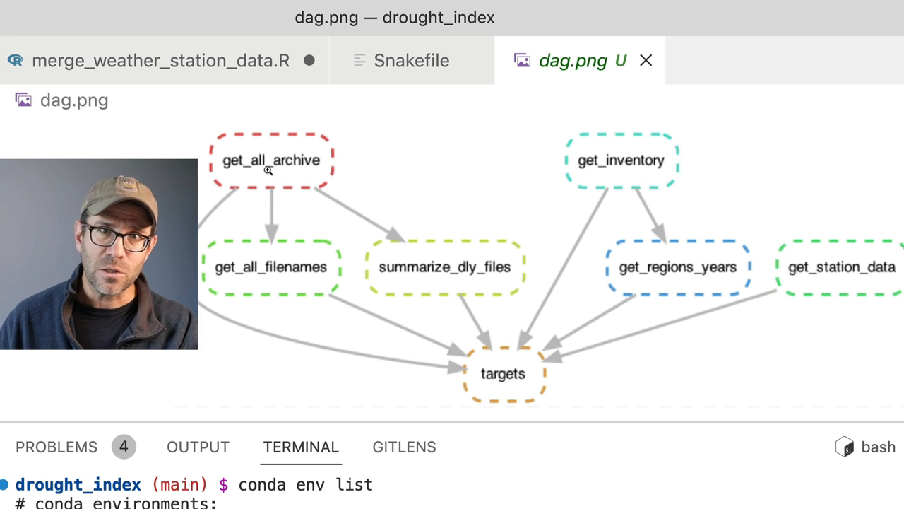
pyautogui.moveTo(277, 285)
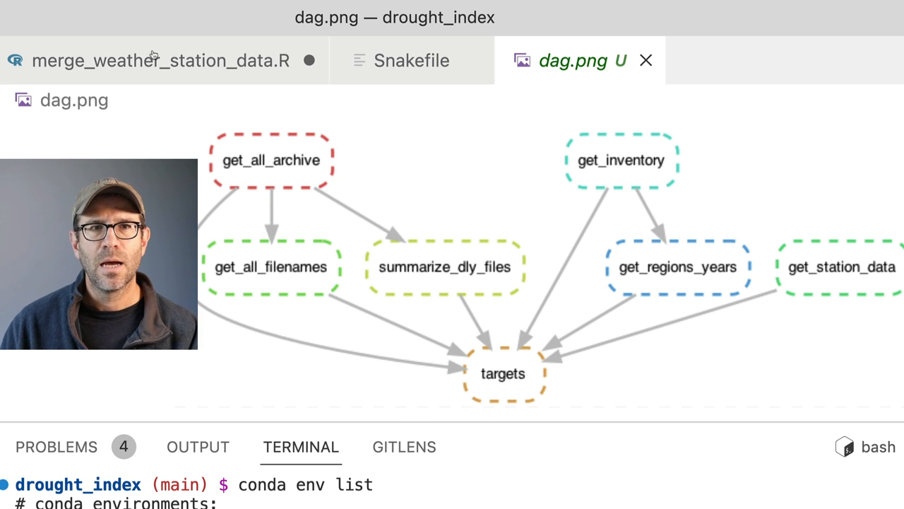
pyautogui.click(161, 59)
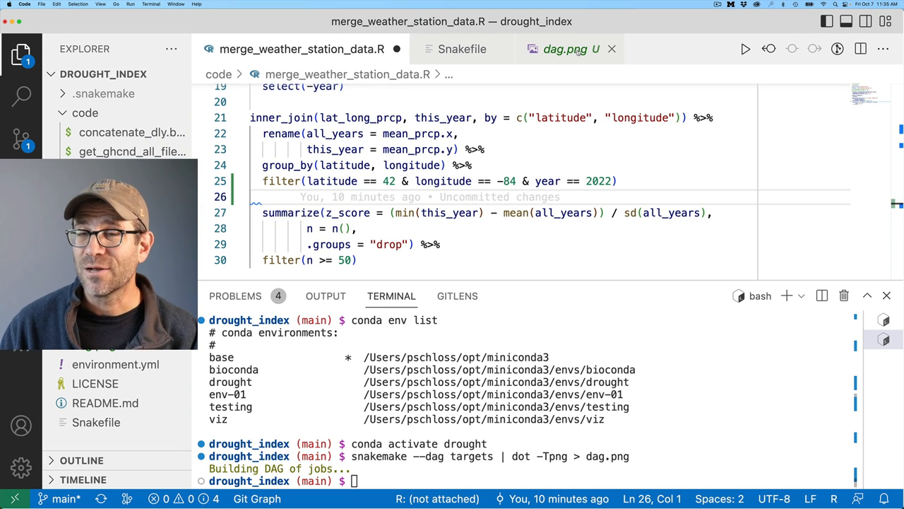
pyautogui.click(565, 48)
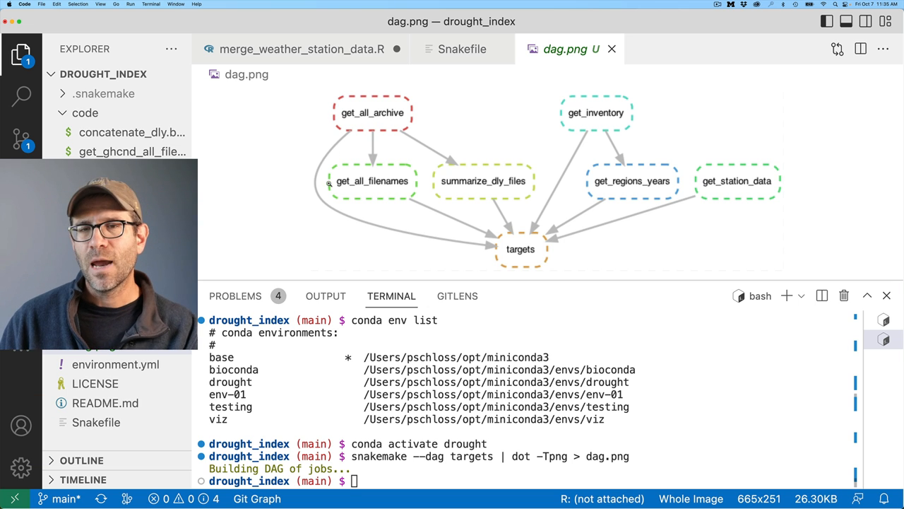
pyautogui.moveTo(394, 131)
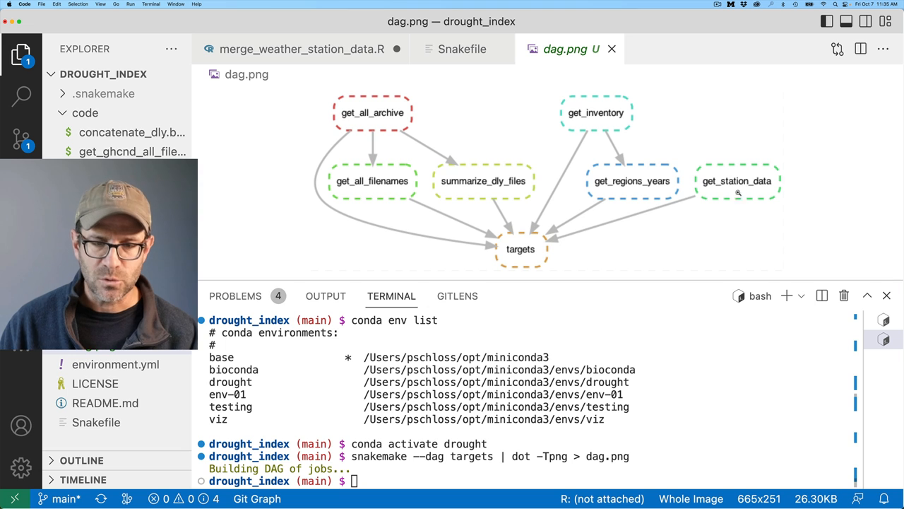
# Run 'snakemake -R get_all_archive get_inventory get_station_data -c1' to force those rules on one core.
pyautogui.write('snakemake -R')
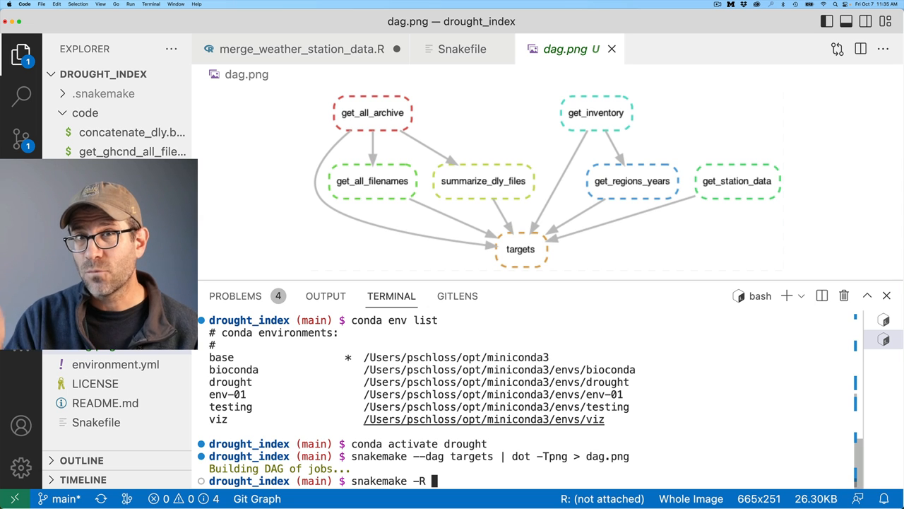
pyautogui.write('get_')
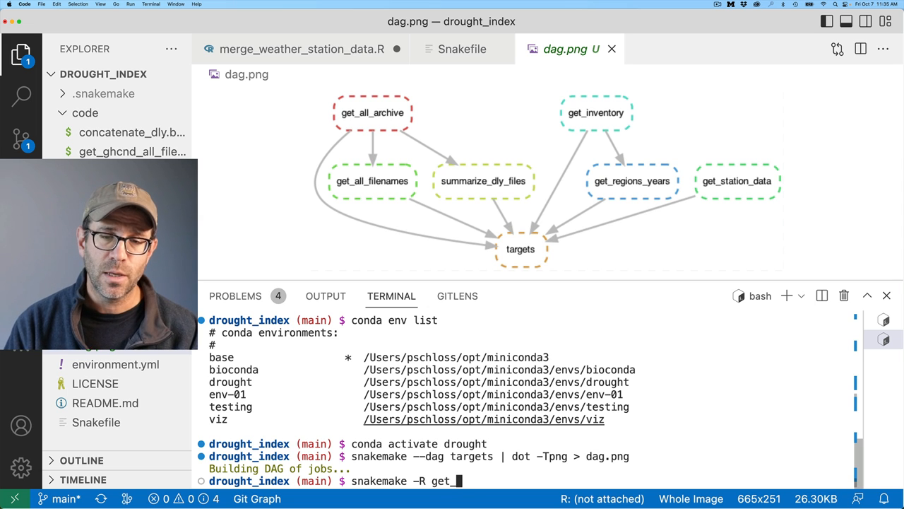
pyautogui.write('all_archive get_inventory get')
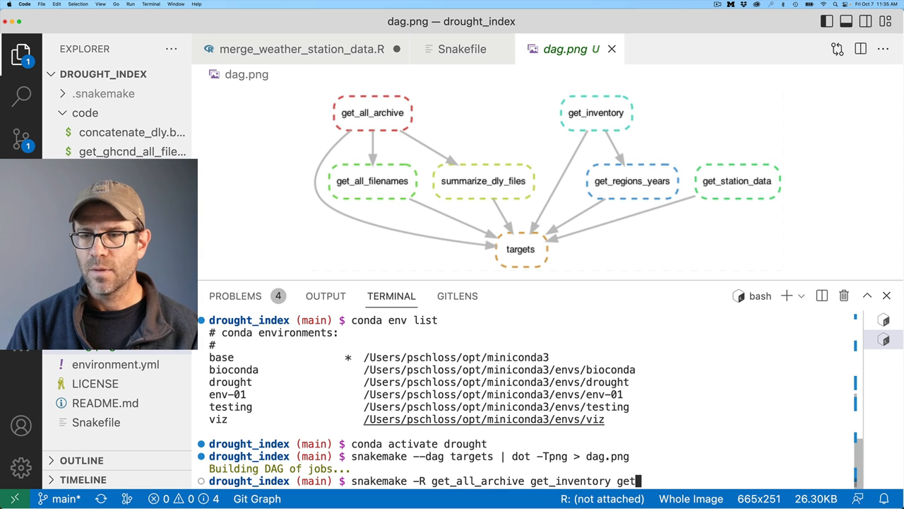
pyautogui.write('_station_data')
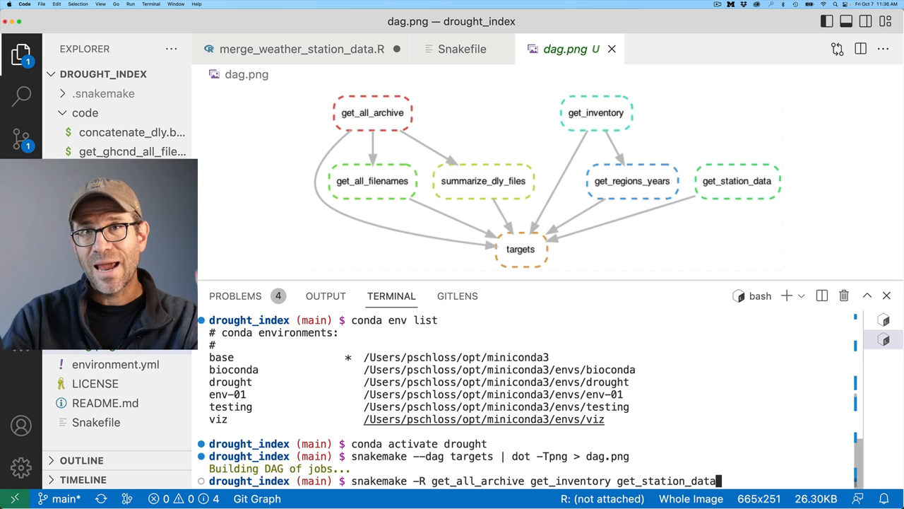
pyautogui.write('-c')
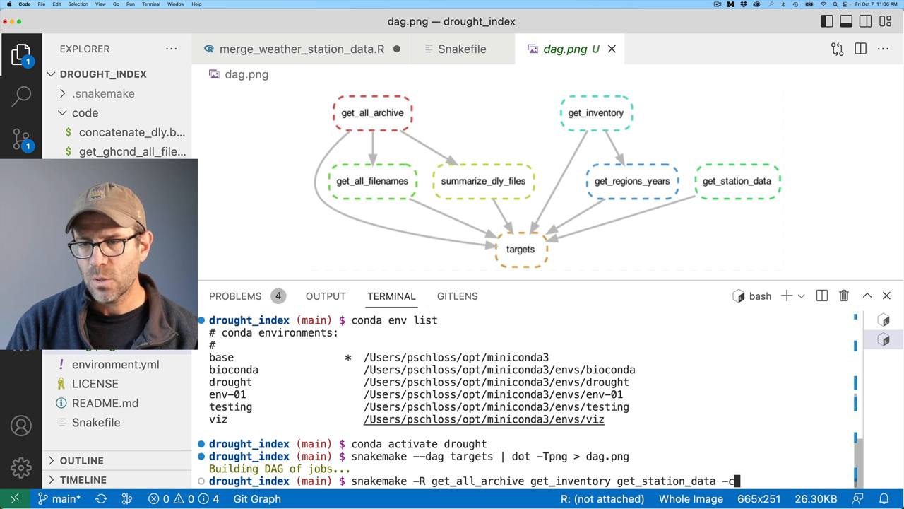
pyautogui.write('1')
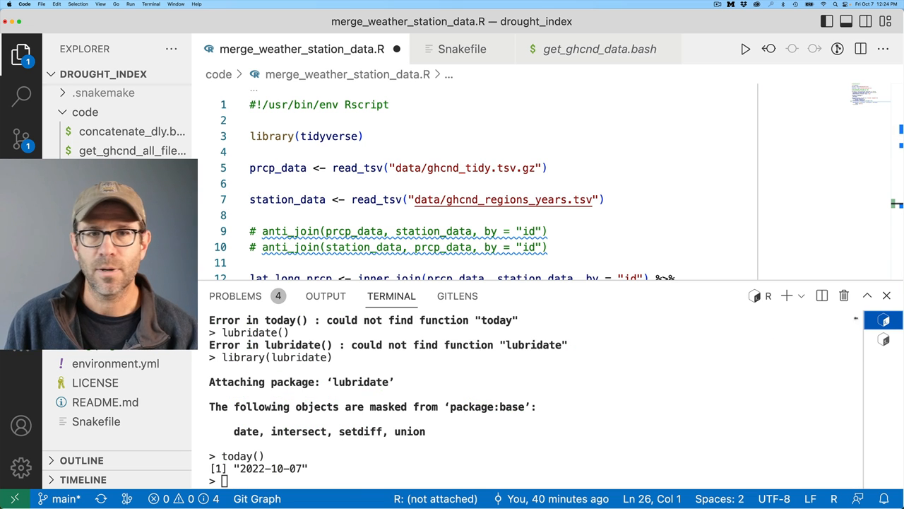
# Run the merge pipeline for the test station in 2022 and inspect its precipitation tibble.
pyautogui.click(260, 167)
pyautogui.write('4.26/')
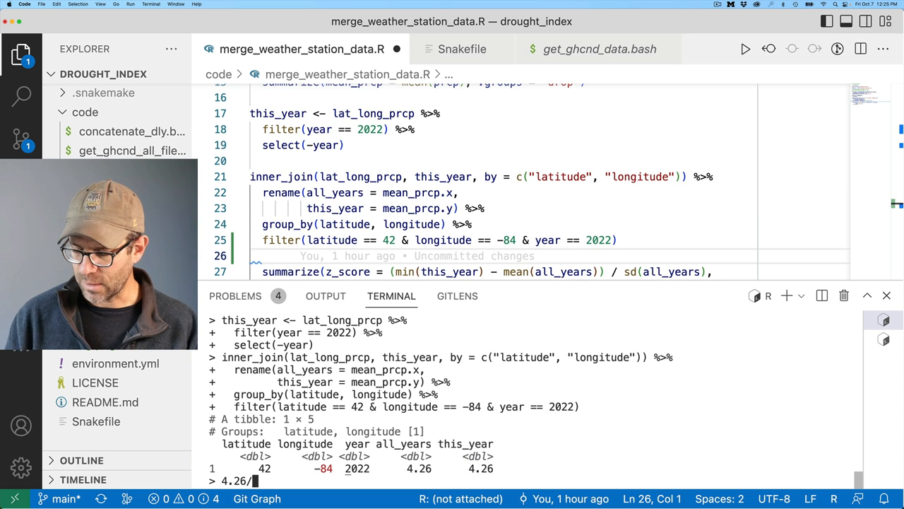
pyautogui.write('2.54')
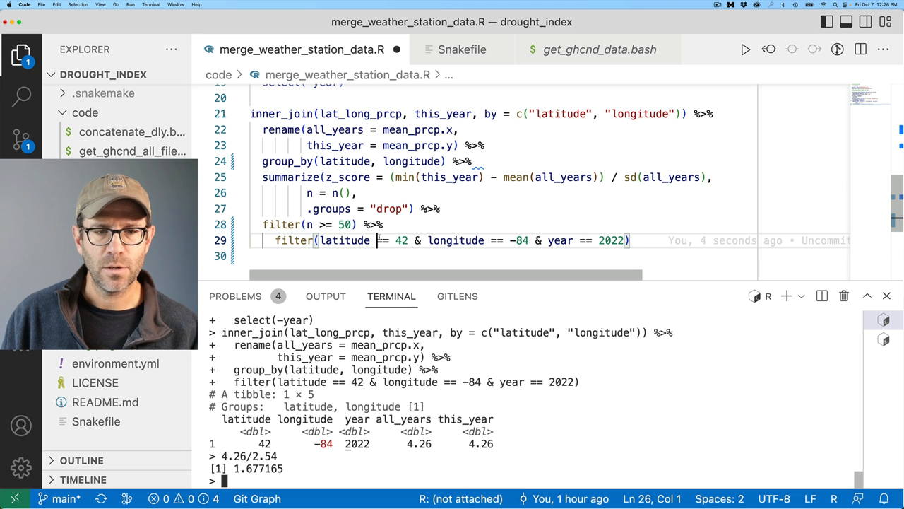
# Run the chain with the station filter moved to the end, giving z_score -0.711 over 151 years.
pyautogui.press('enter')
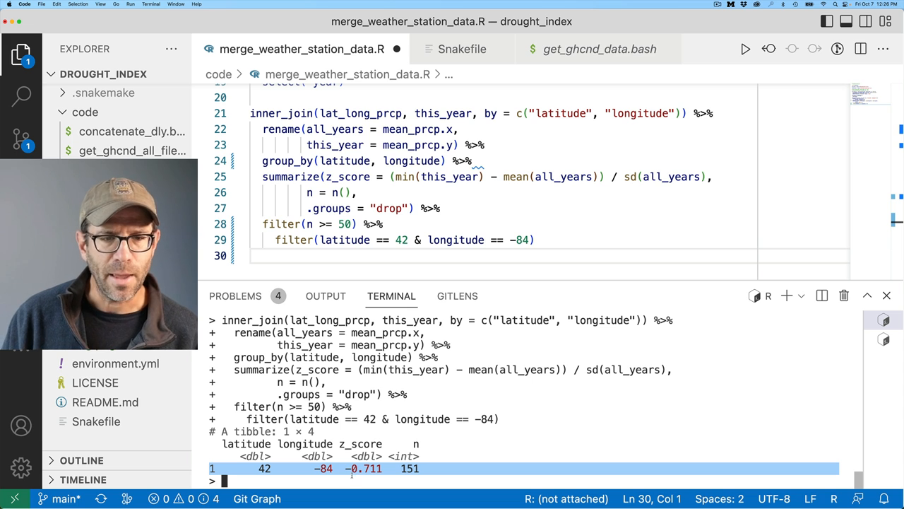
pyautogui.doubleClick(409, 469)
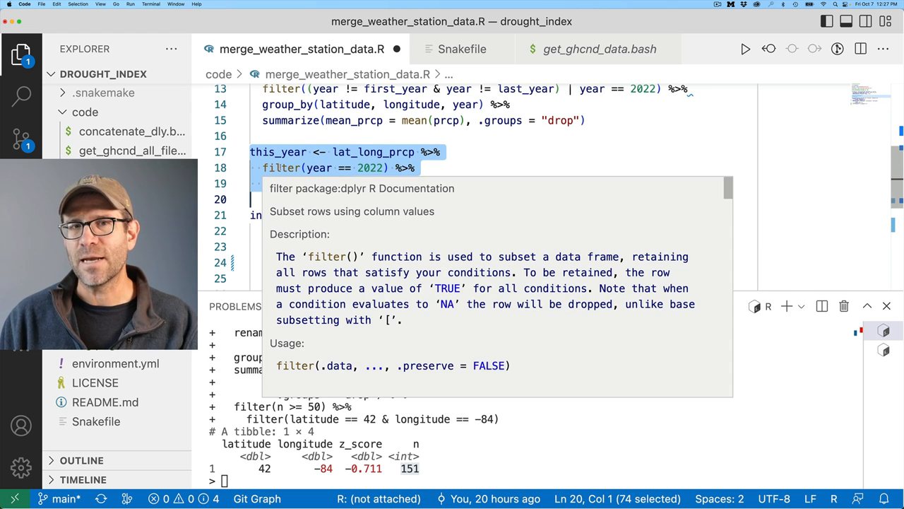
# Comment out the this_year and join blocks and pipe lat_long_prcp straight into the group_by chain.
pyautogui.write('select(-year)')
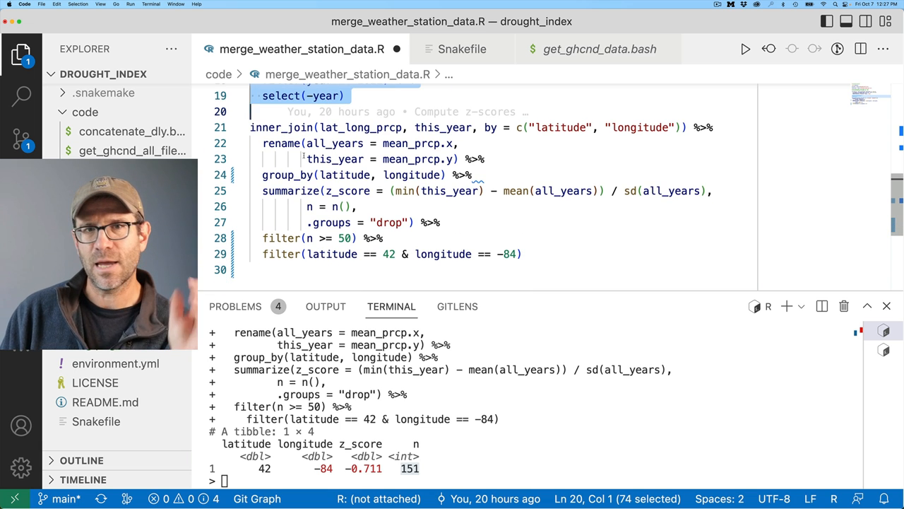
pyautogui.scroll(-3)
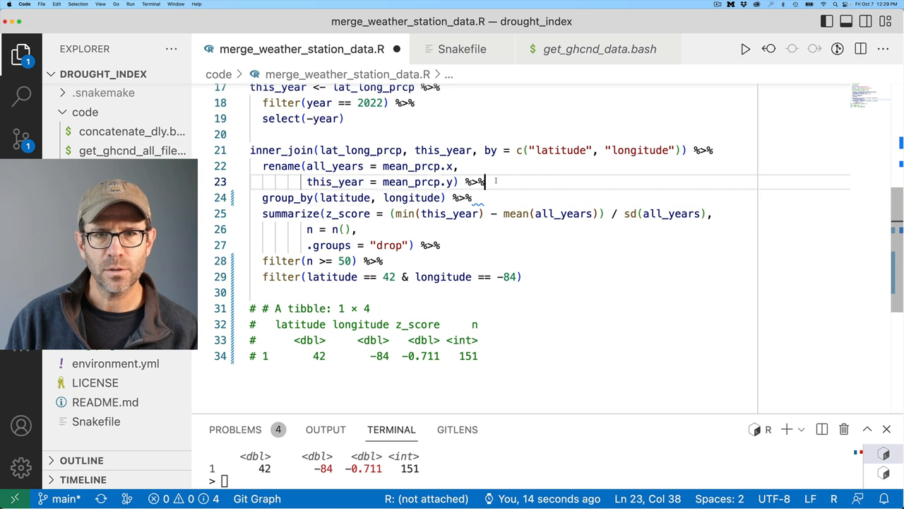
pyautogui.press('cmd+/')
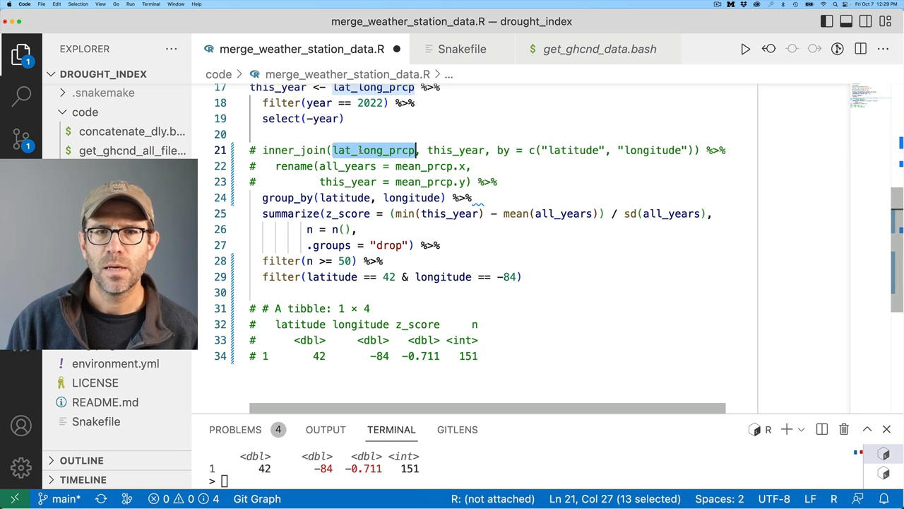
pyautogui.write('lat_long_prcp')
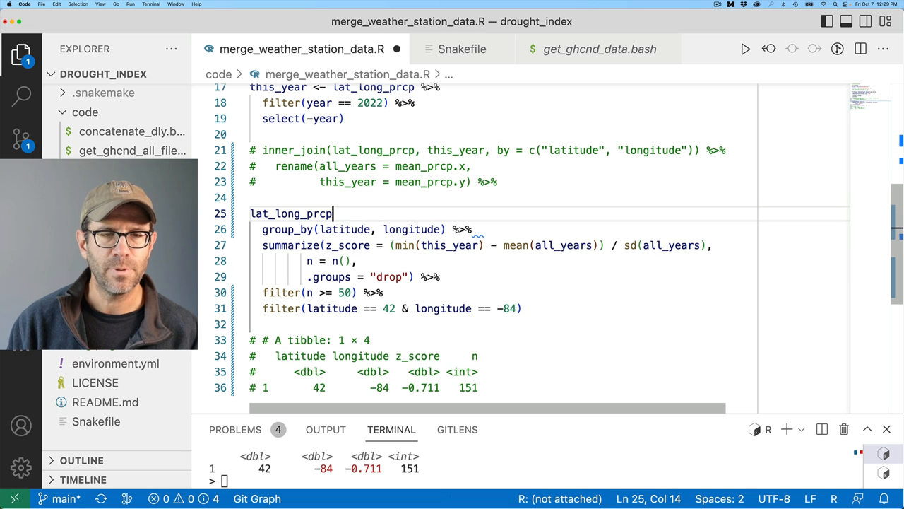
pyautogui.write('%>%')
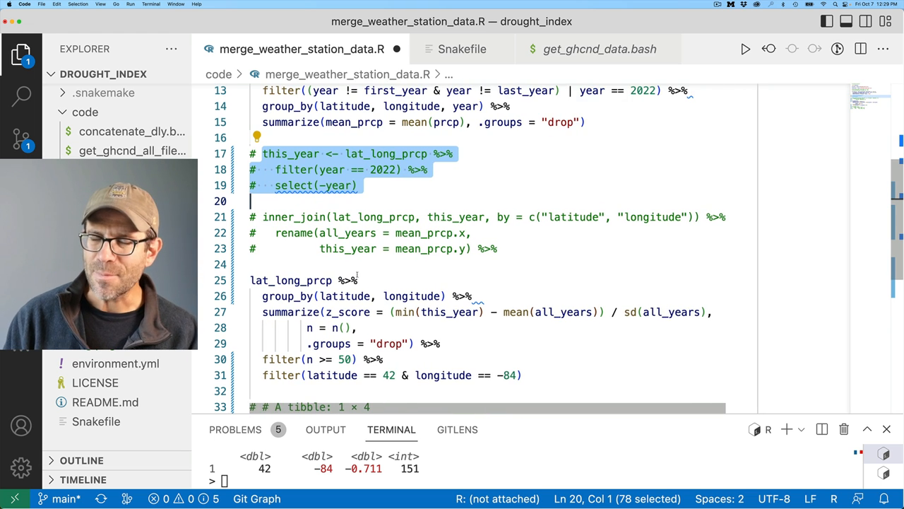
pyautogui.scroll(-3)
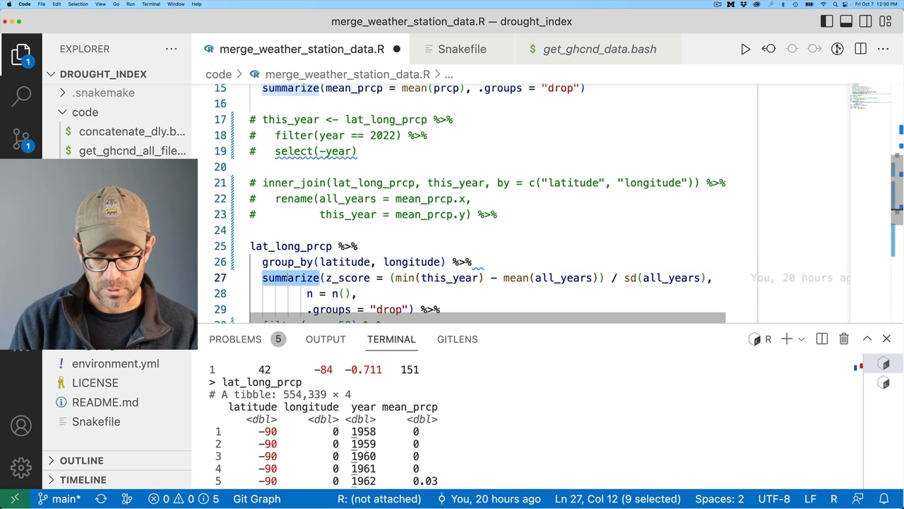
# Compute z_score with mutate as (mean_prcp - mean(mean_prcp)) / sd(mean_prcp) and run it.
pyautogui.write('mutate')
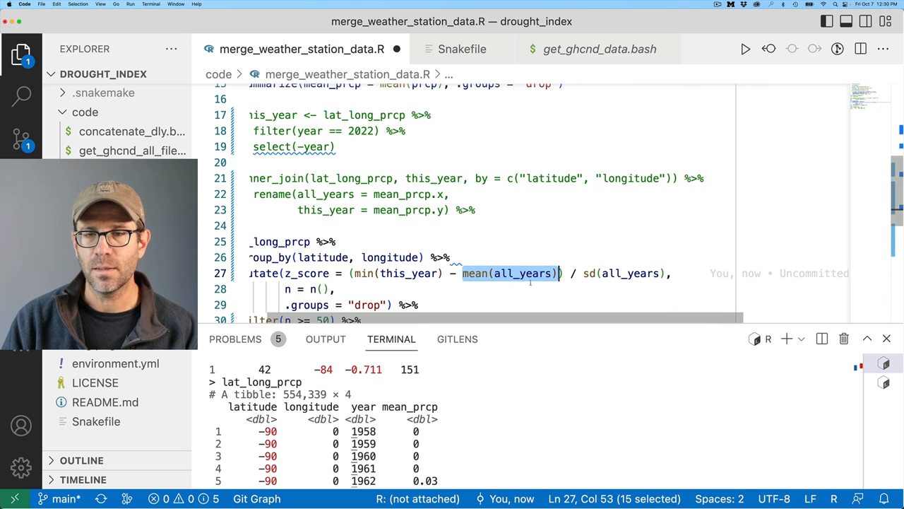
pyautogui.write('mean(')
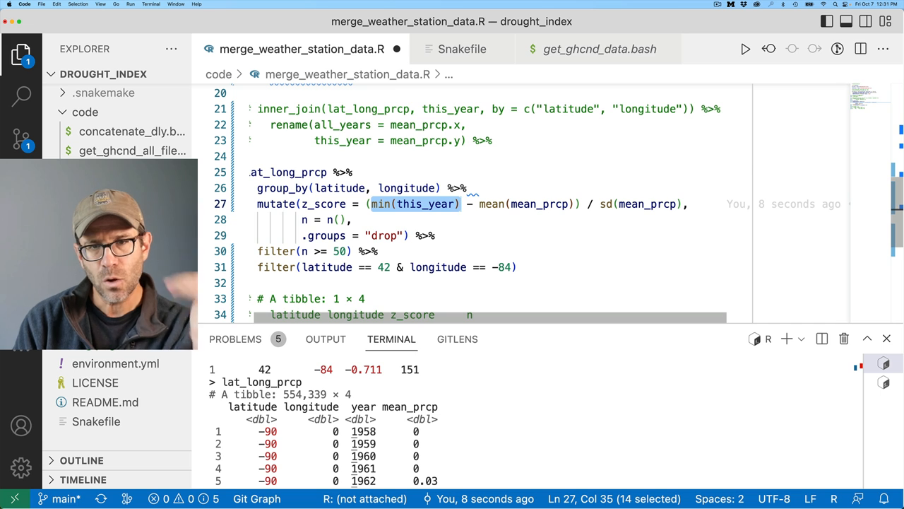
pyautogui.write('me')
pyautogui.click(502, 267)
pyautogui.write(' &')
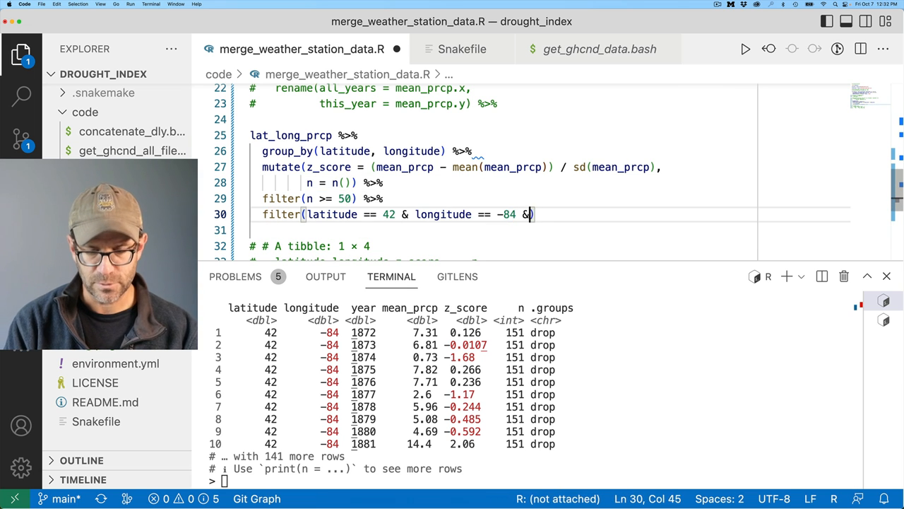
# Filter to year == 2022, drop n with select(-n) and begin adding ungroup(), giving z_score -0.711.
pyautogui.write('year == 2022')
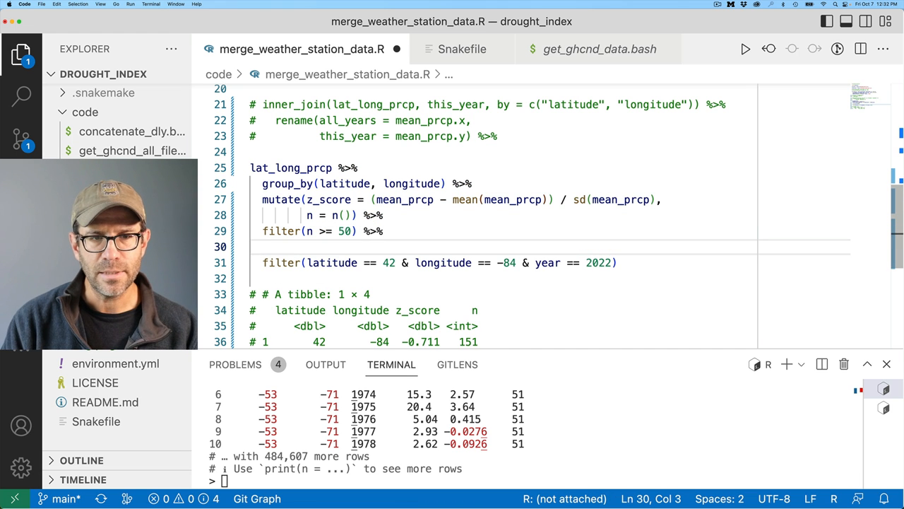
pyautogui.write('select')
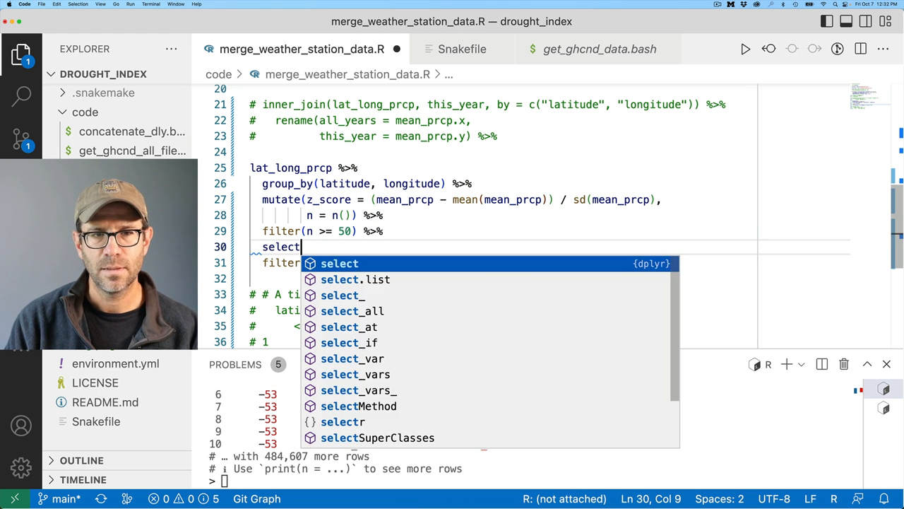
pyautogui.write('(-n) %>%')
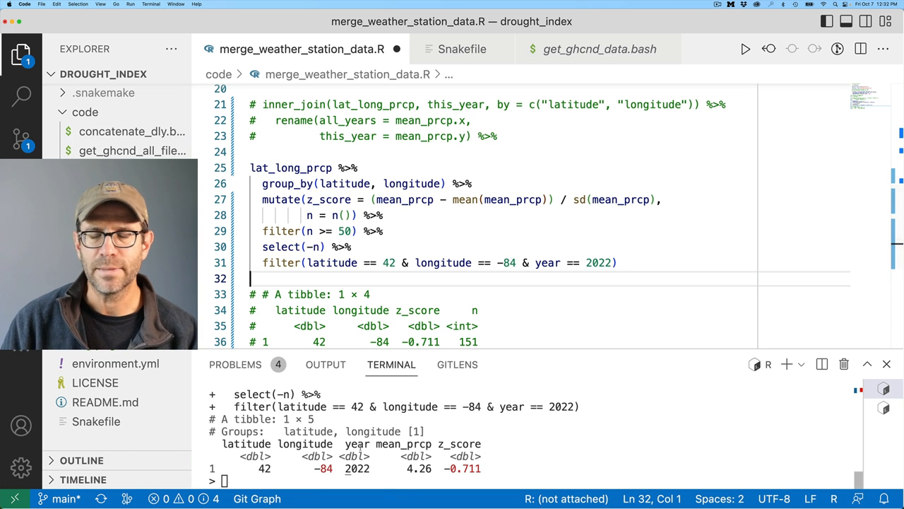
pyautogui.doubleClick(342, 431)
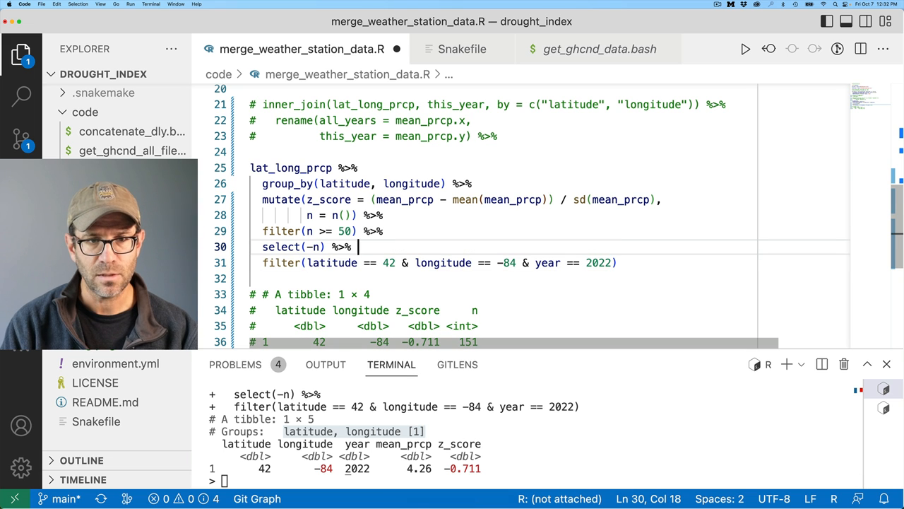
pyautogui.write('ungroup() %>%')
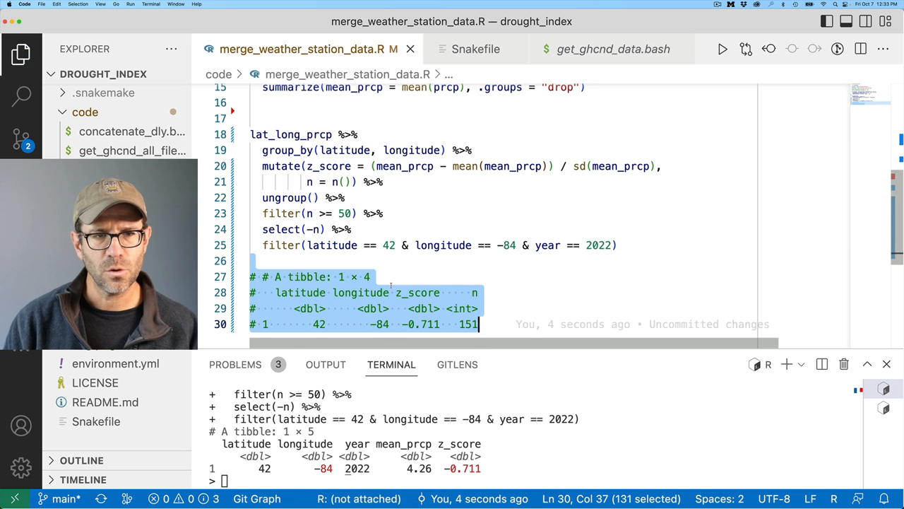
# Remove the commented output block and filter to n >= 50 & year == 2022.
pyautogui.press('Delete')
pyautogui.write(' & ')
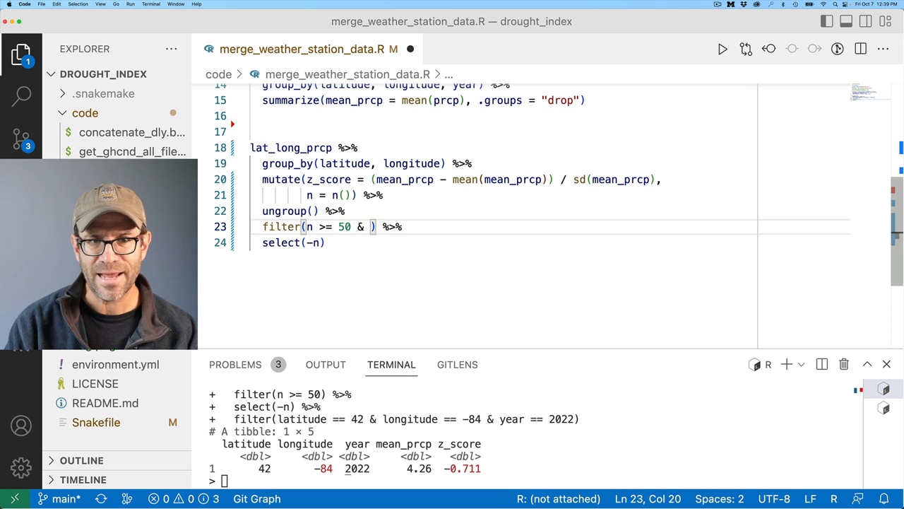
pyautogui.write('year == 2022')
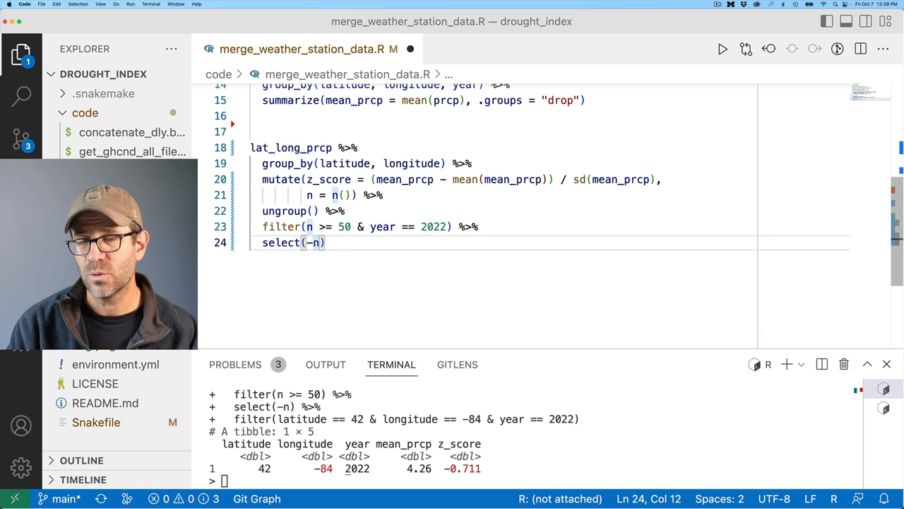
pyautogui.write(', year')
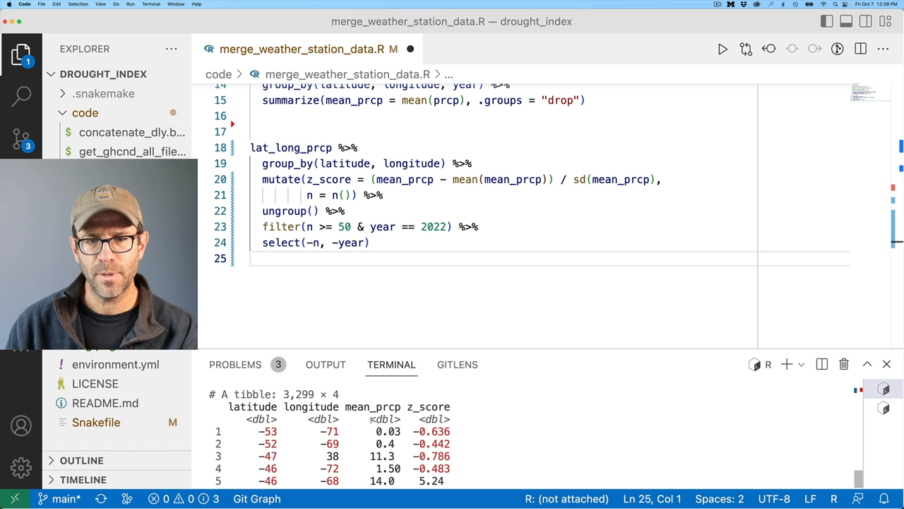
# Edit select to drop -n, -mean_prcp and -year, leaving 3,299 rows.
pyautogui.doubleClick(373, 407)
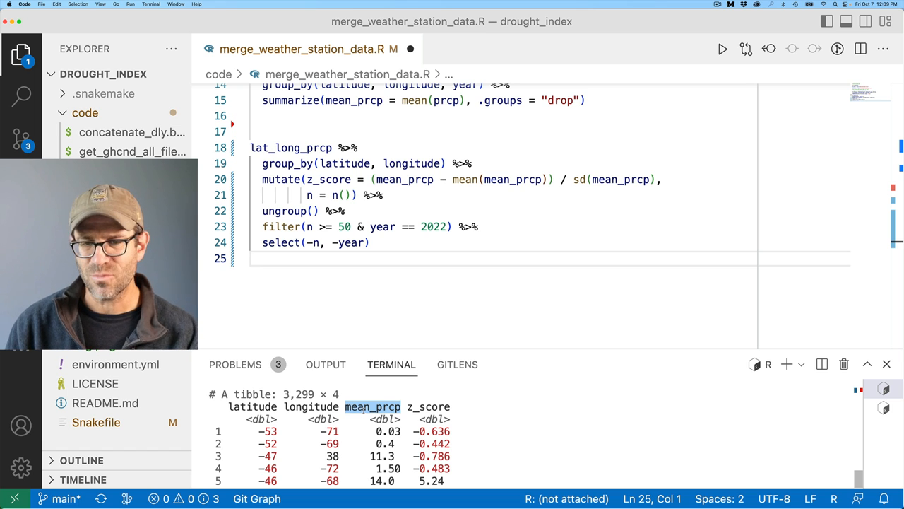
pyautogui.click(332, 244)
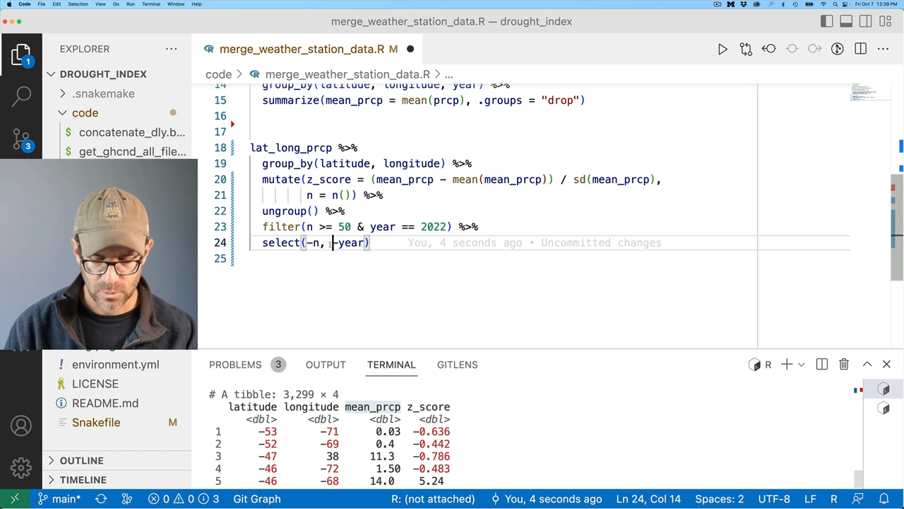
pyautogui.write('-mean_prcp-')
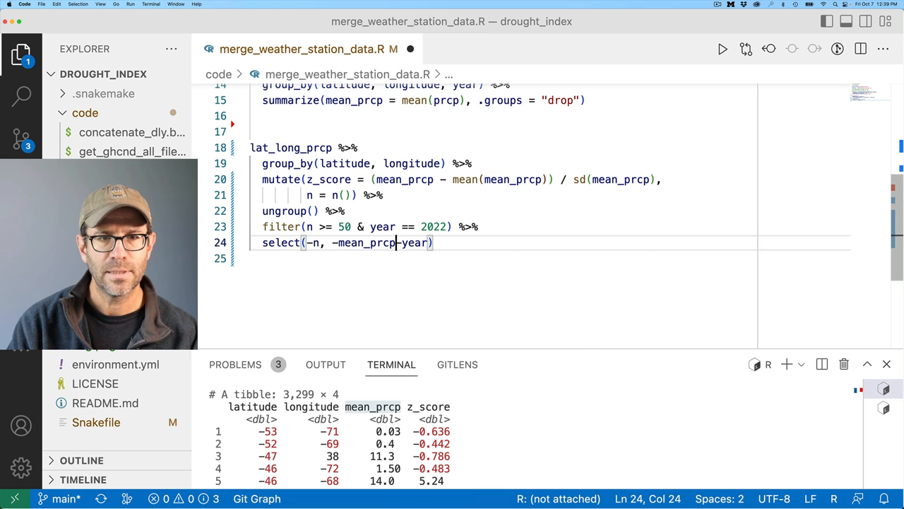